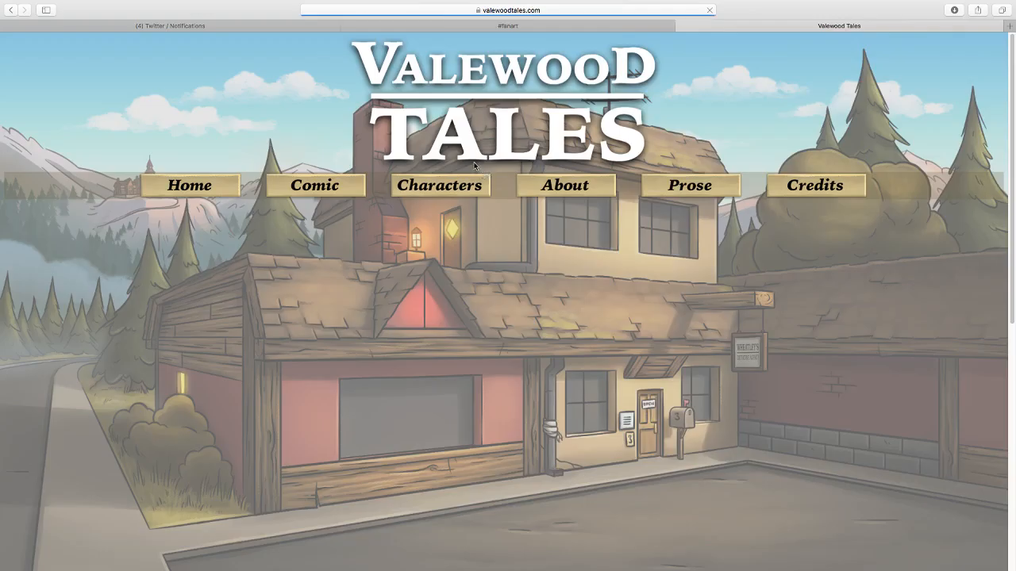
# Browse the character profile cards from Andrew Wheatley down to May Kasura
pyautogui.click(439, 184)
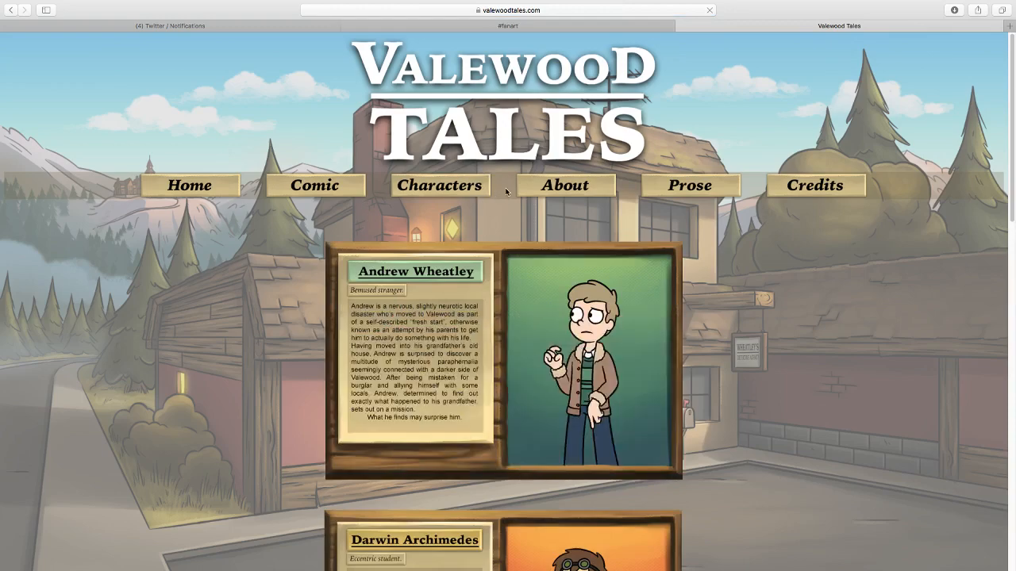
pyautogui.scroll(-3)
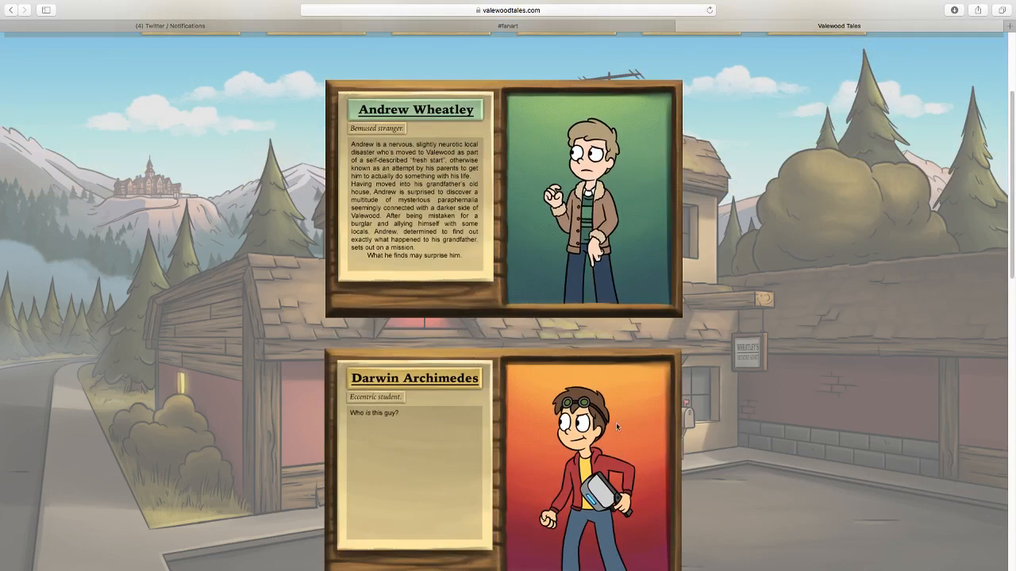
pyautogui.scroll(-3)
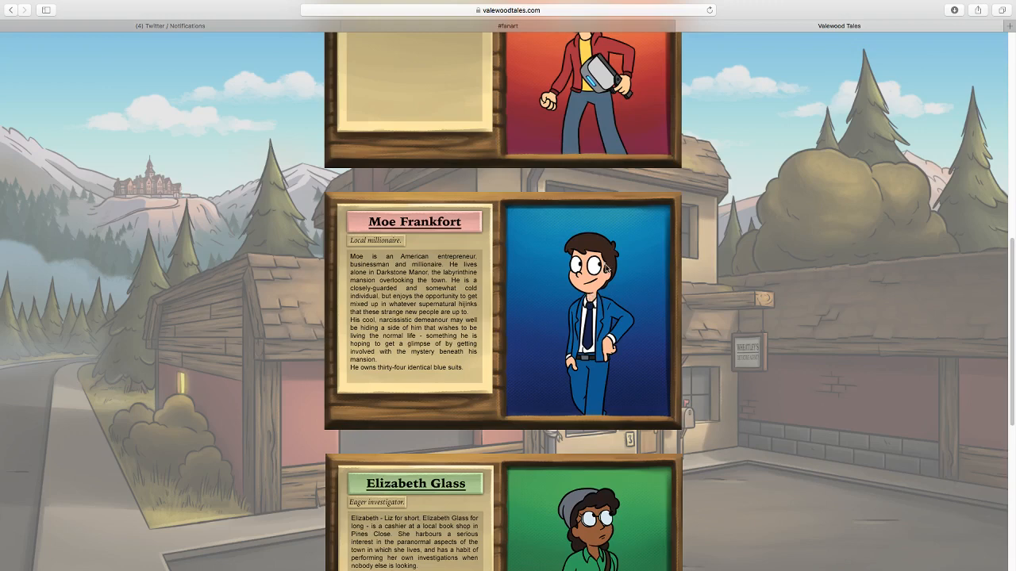
pyautogui.moveTo(644, 257)
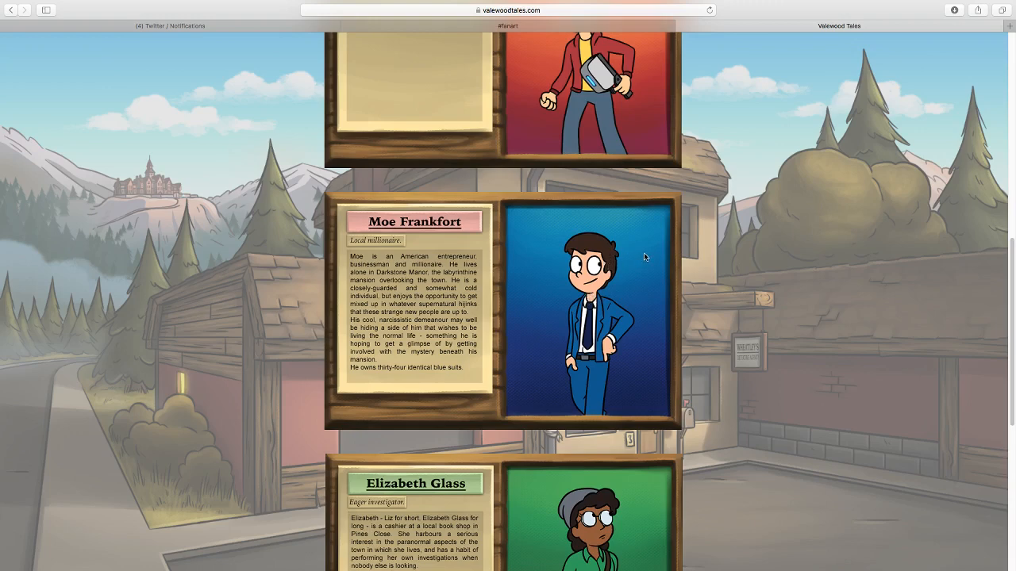
pyautogui.moveTo(955, 295)
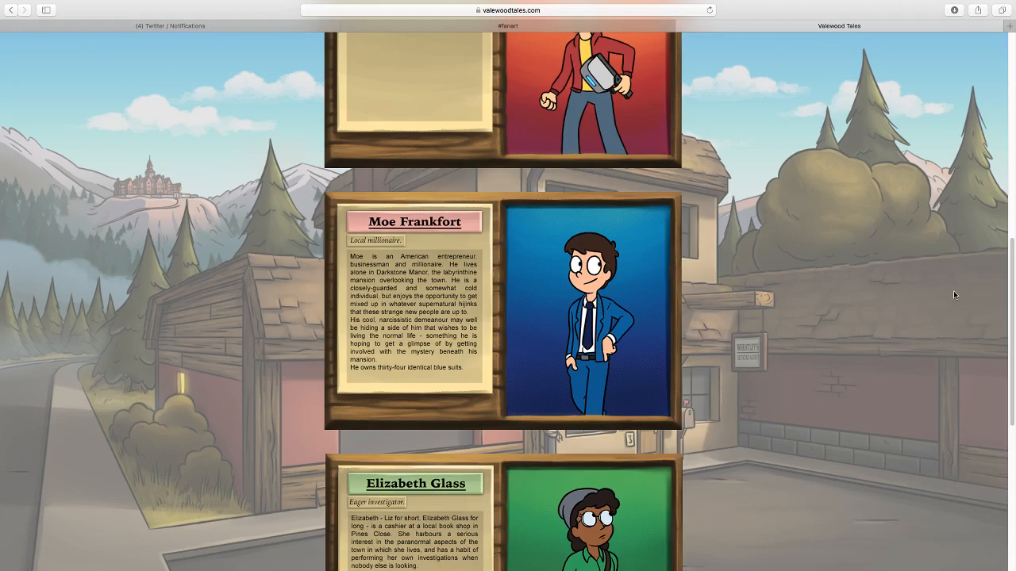
pyautogui.scroll(-3)
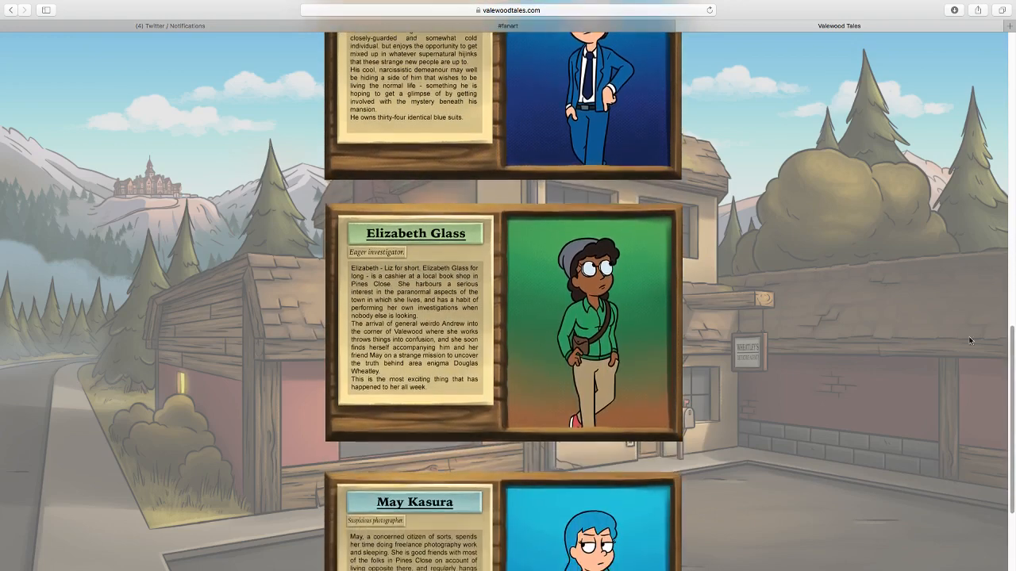
pyautogui.moveTo(508, 270)
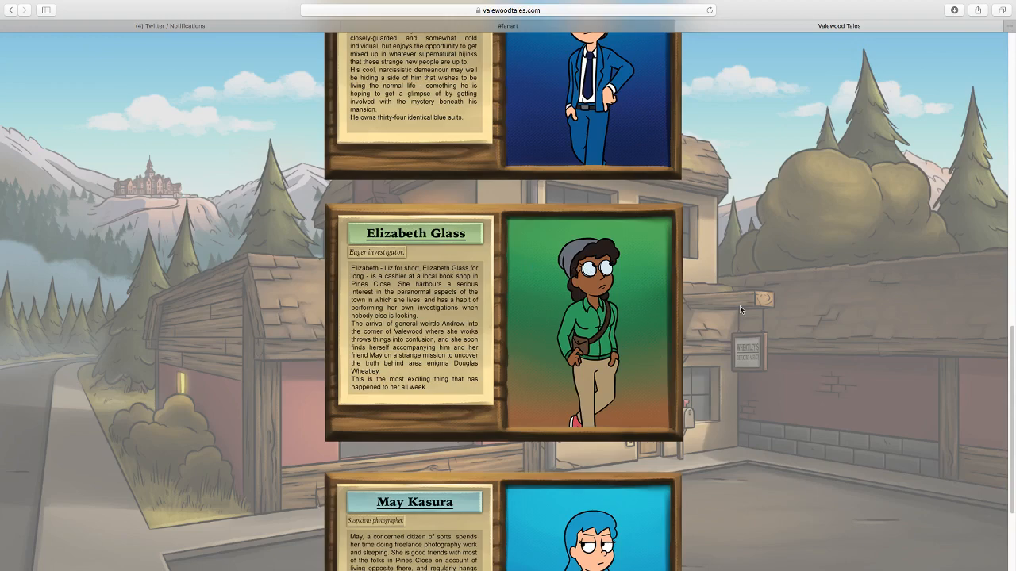
pyautogui.scroll(-3)
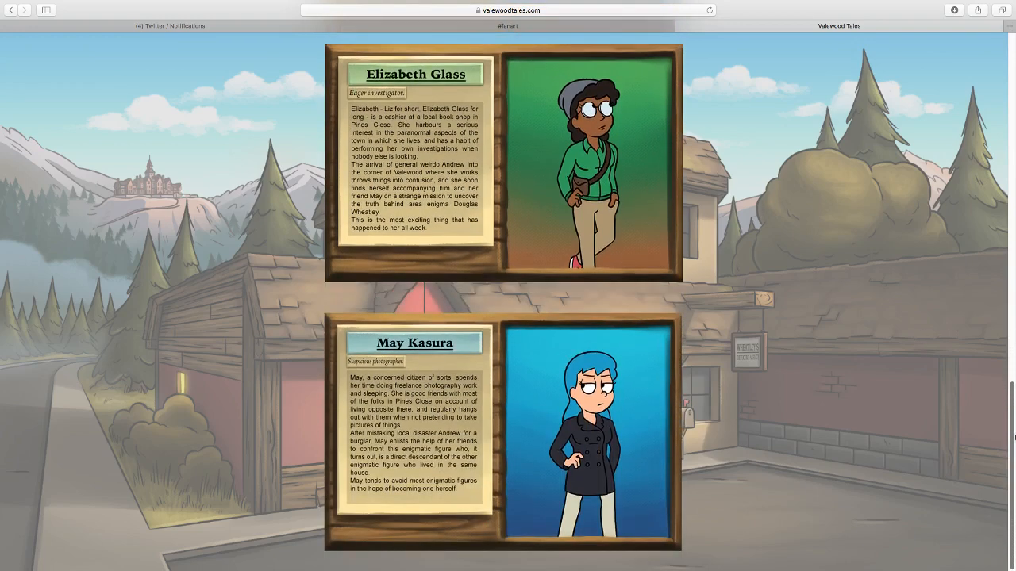
pyautogui.moveTo(789, 422)
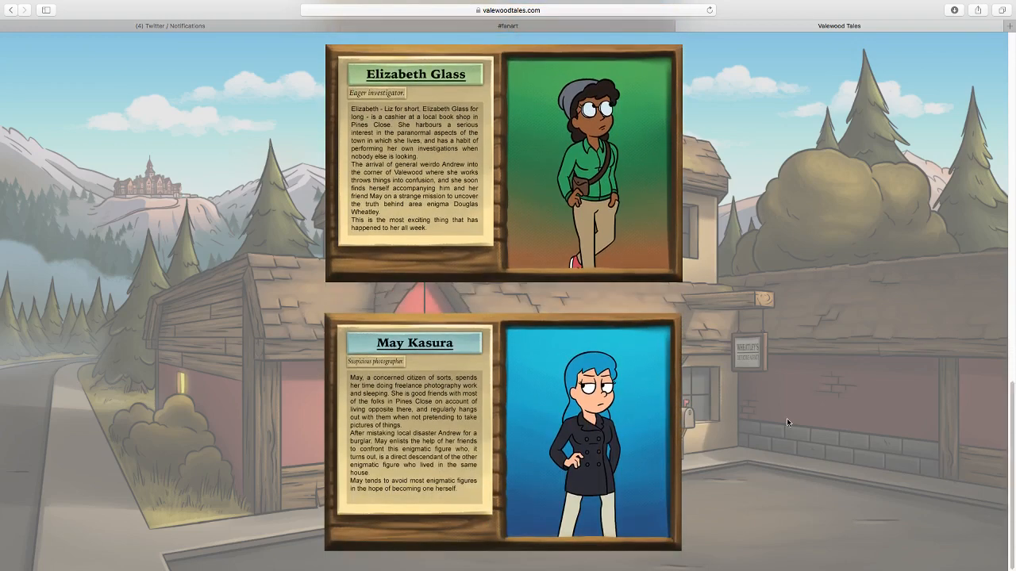
pyautogui.scroll(-3)
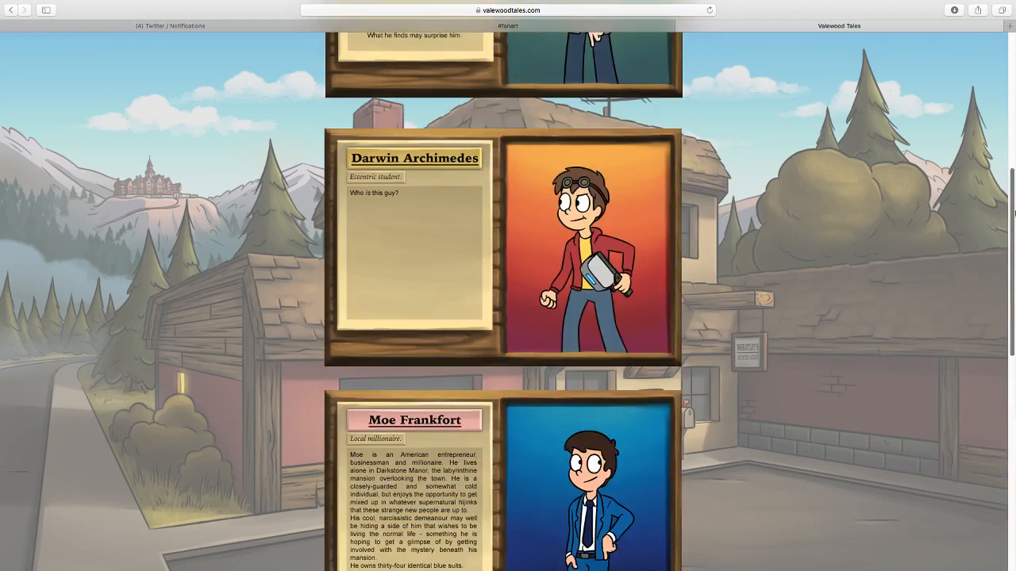
pyautogui.scroll(-3)
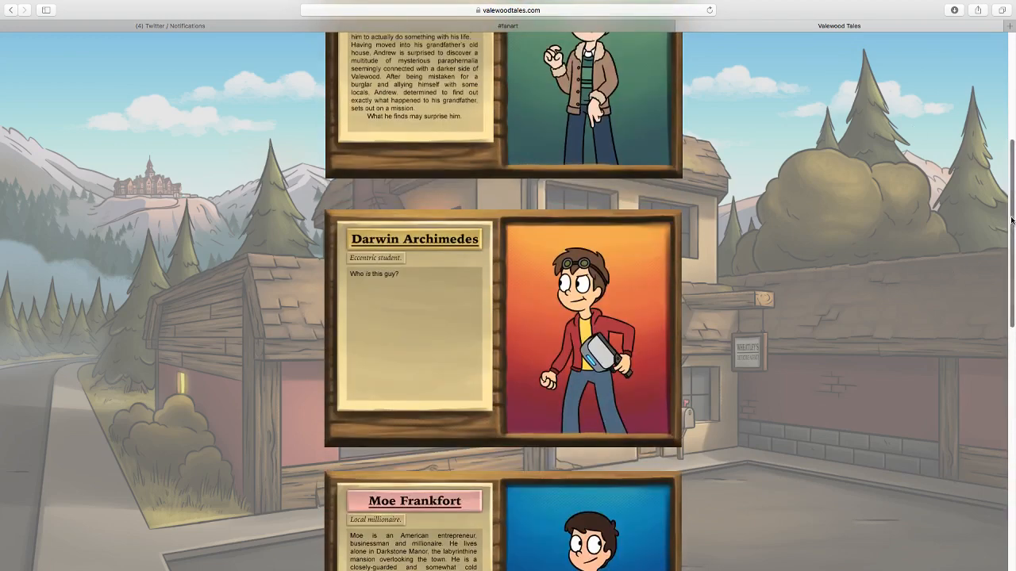
pyautogui.scroll(3)
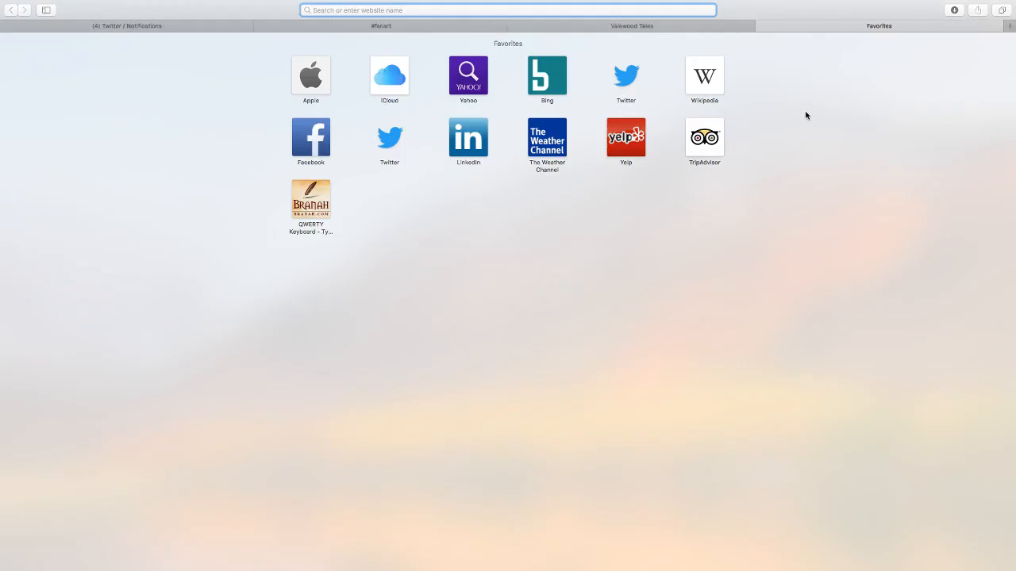
pyautogui.moveTo(608, 67)
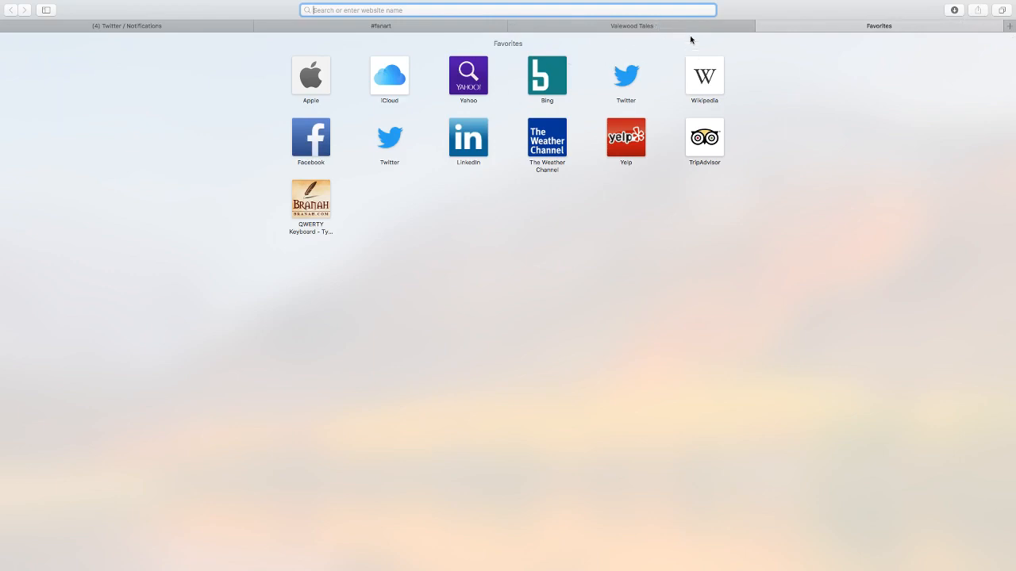
pyautogui.moveTo(825, 543)
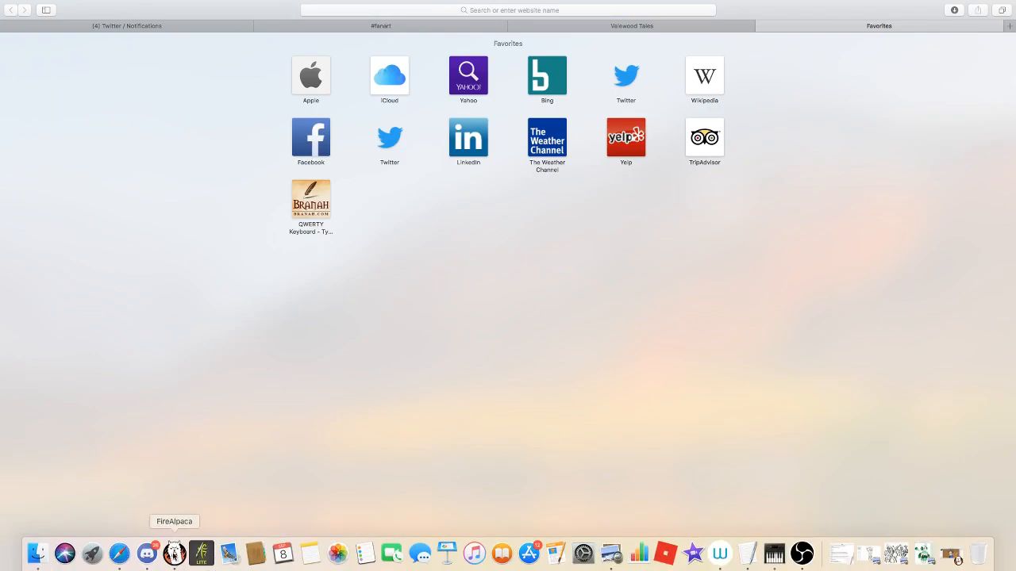
# Switch to the business animation file and page its frames to the leaping red-jacketed character
pyautogui.click(175, 552)
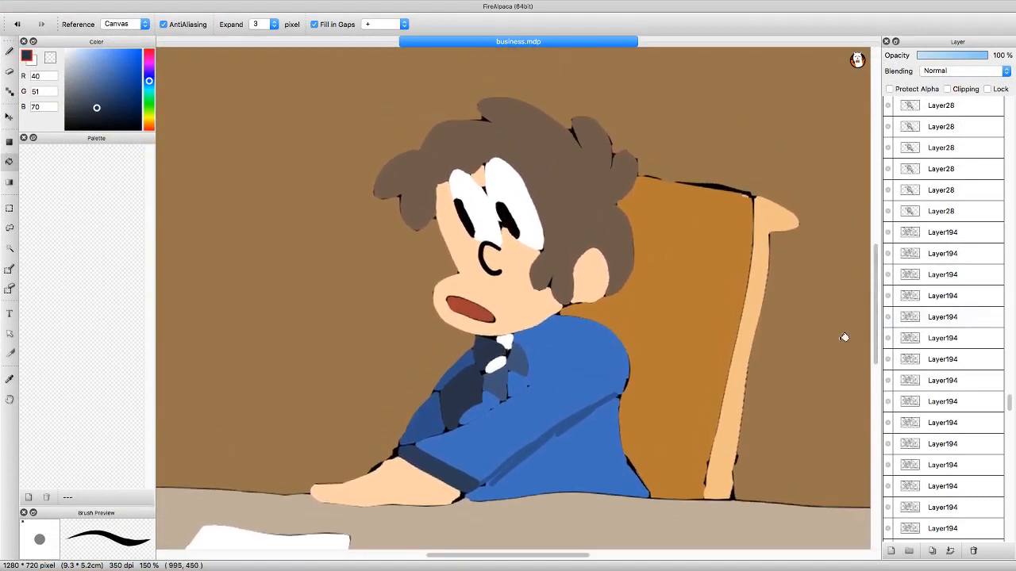
pyautogui.scroll(-3)
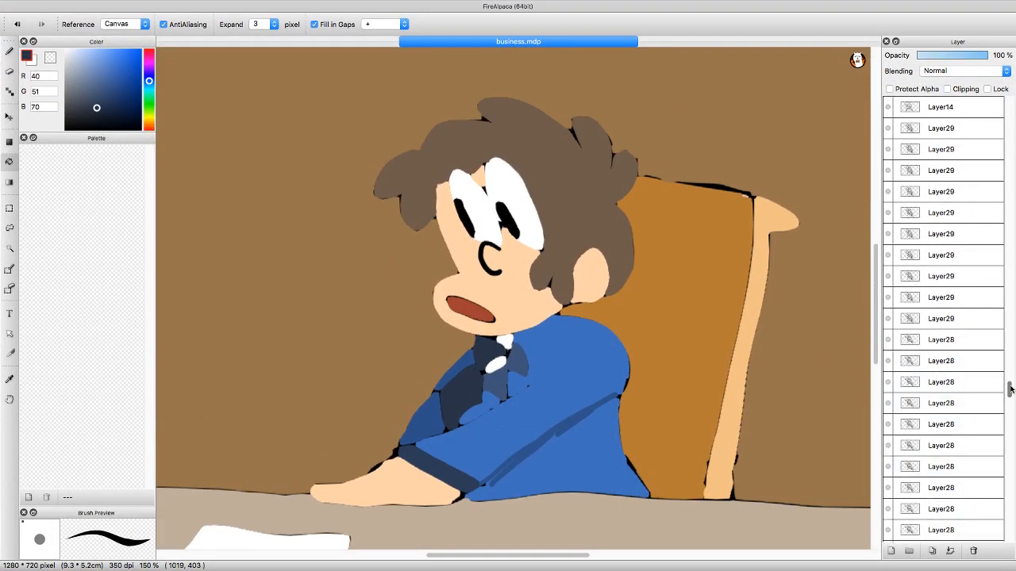
pyautogui.scroll(-3)
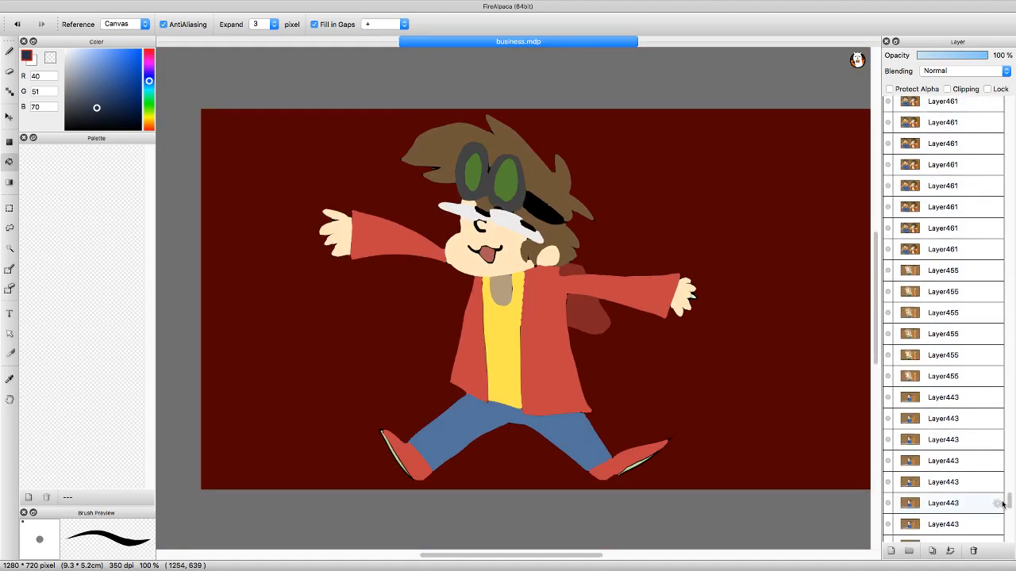
# Display the Layer455 frame of the startled character before the brown chair
pyautogui.click(942, 355)
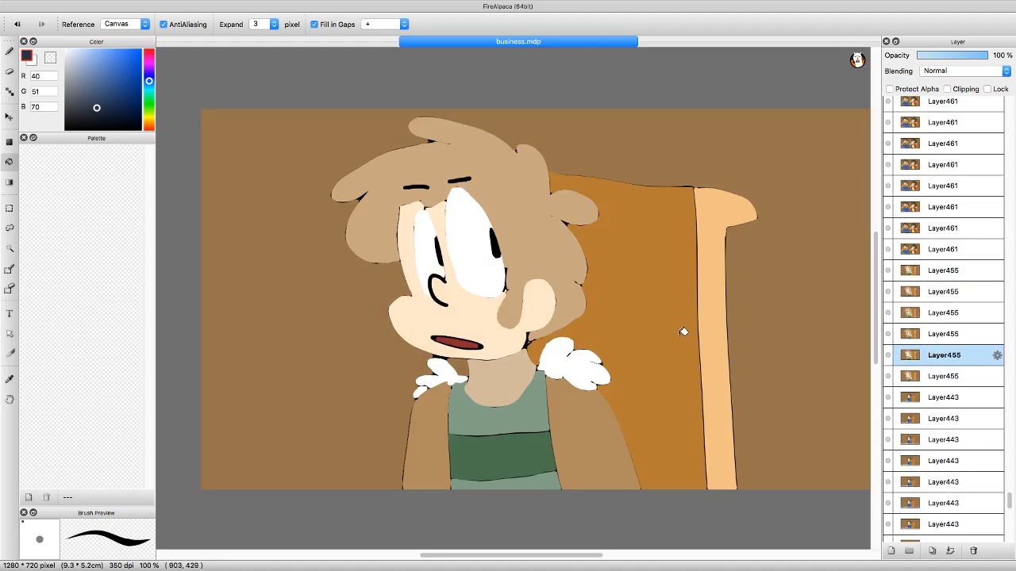
pyautogui.moveTo(476, 357)
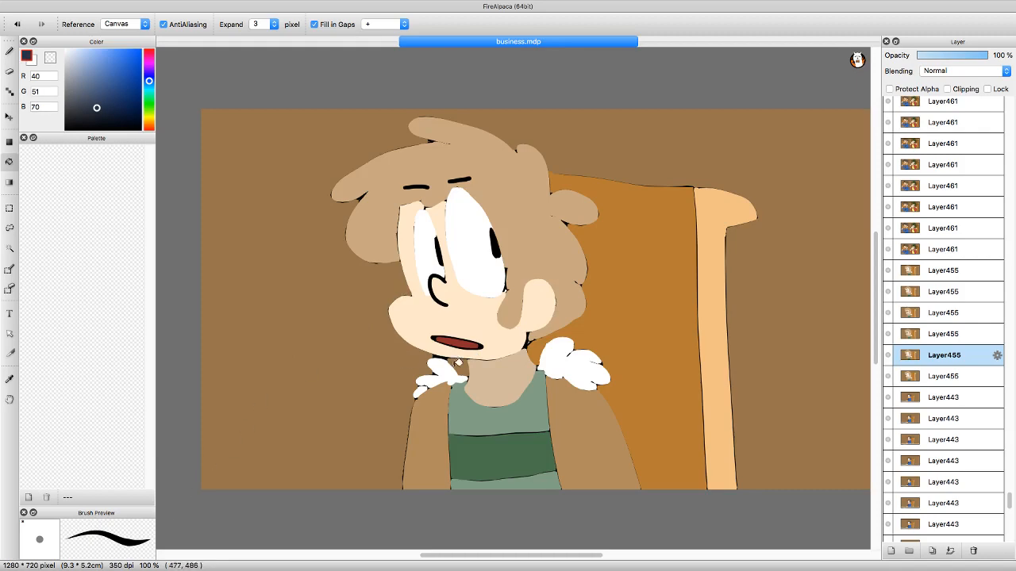
pyautogui.scroll(-3)
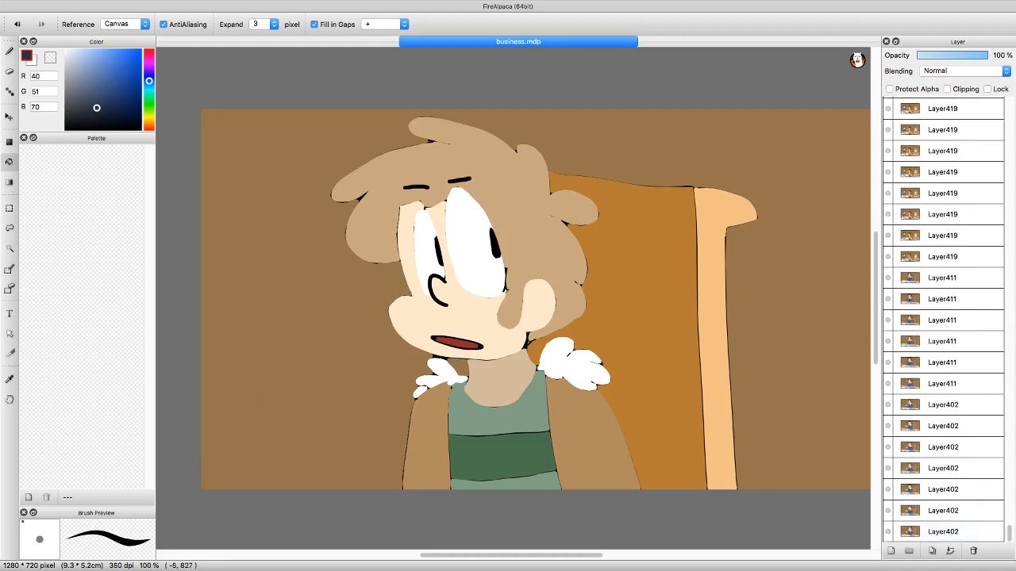
pyautogui.moveTo(228, 540)
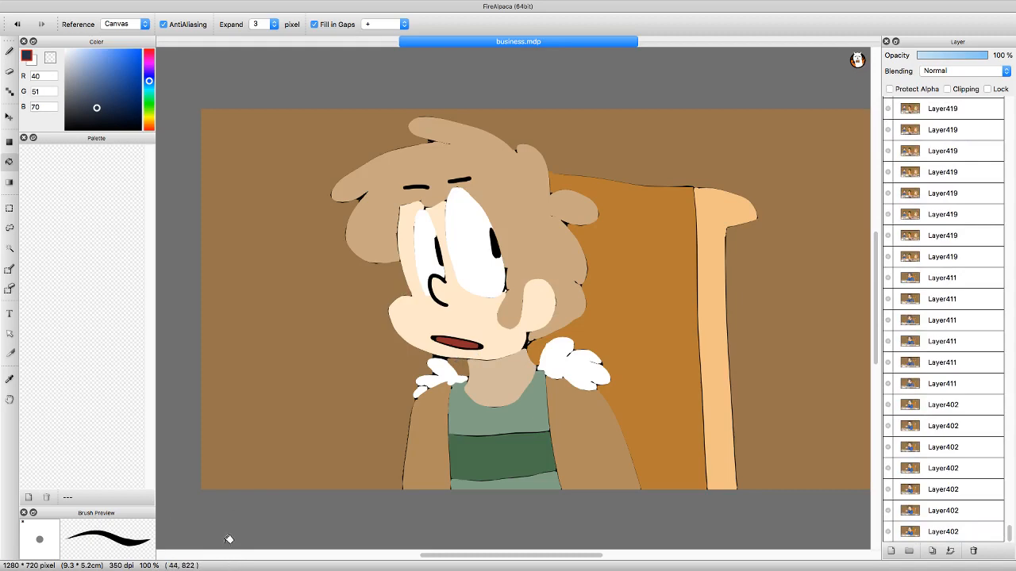
pyautogui.moveTo(273, 493)
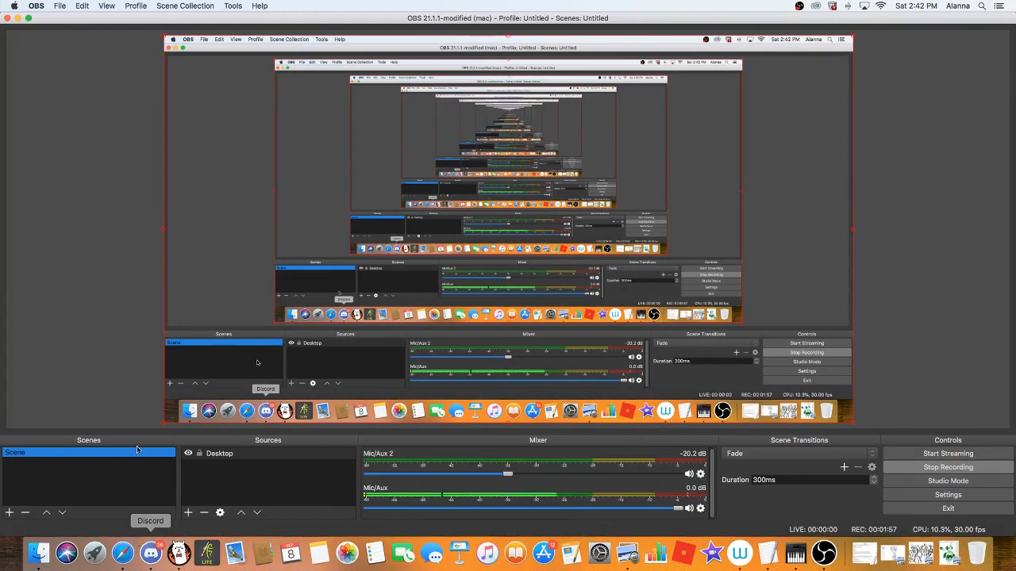
pyautogui.moveTo(66, 553)
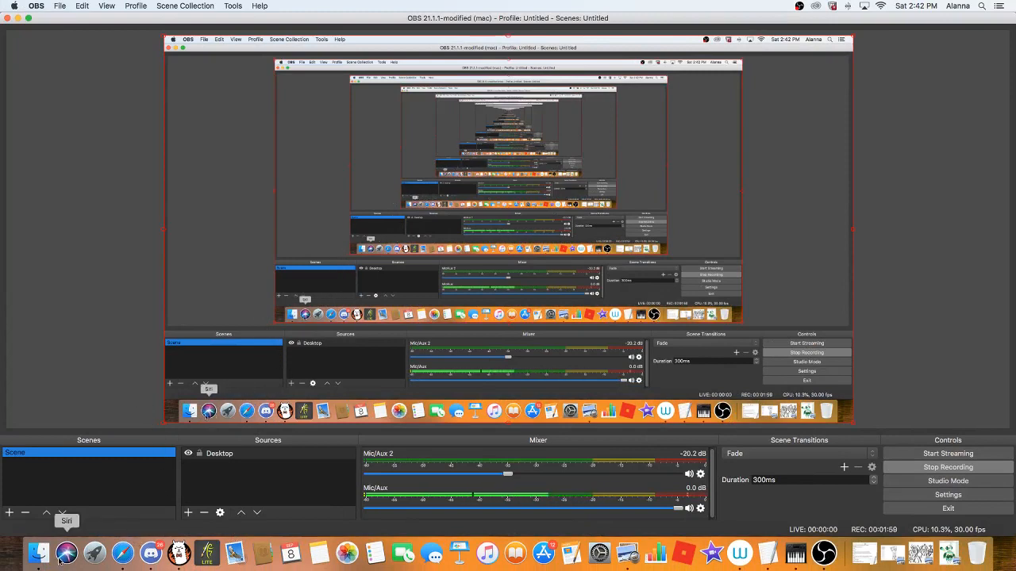